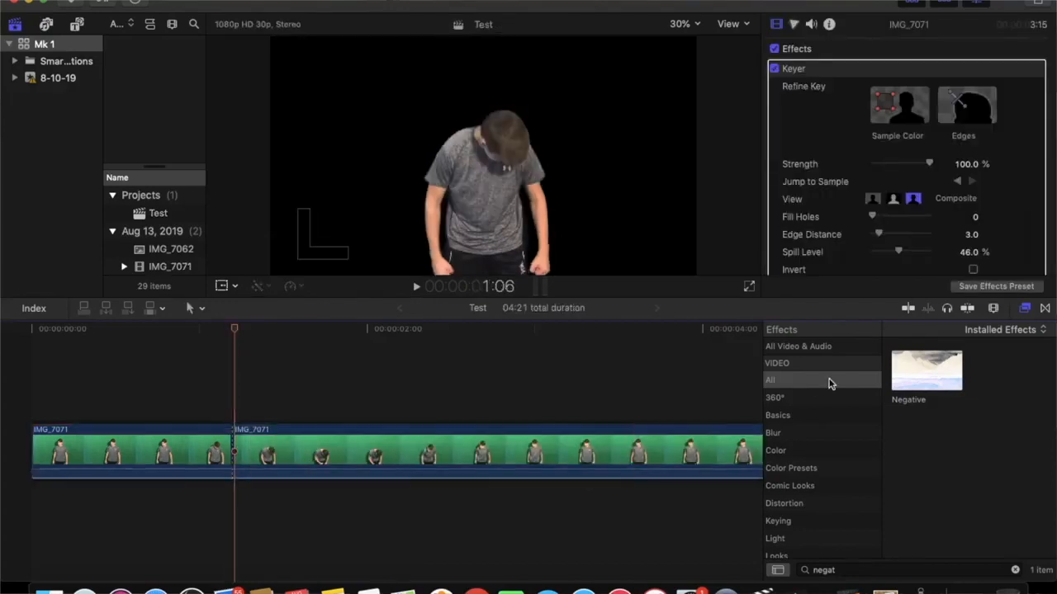
# Step: Add the Negative effect to the keyed person clip so the subject inverts over black
pyautogui.doubleClick(926, 372)
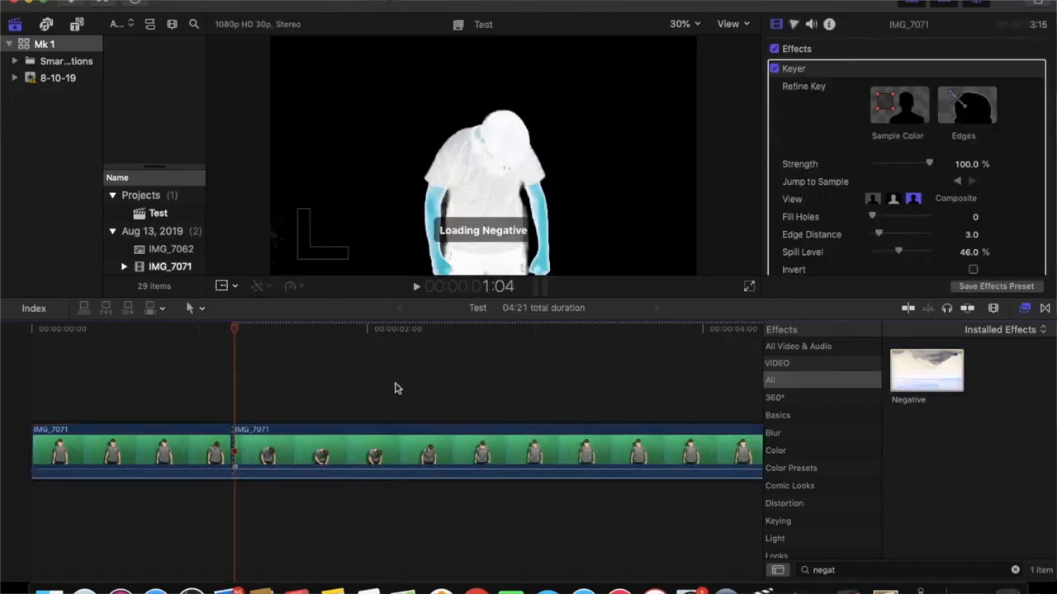
pyautogui.click(294, 343)
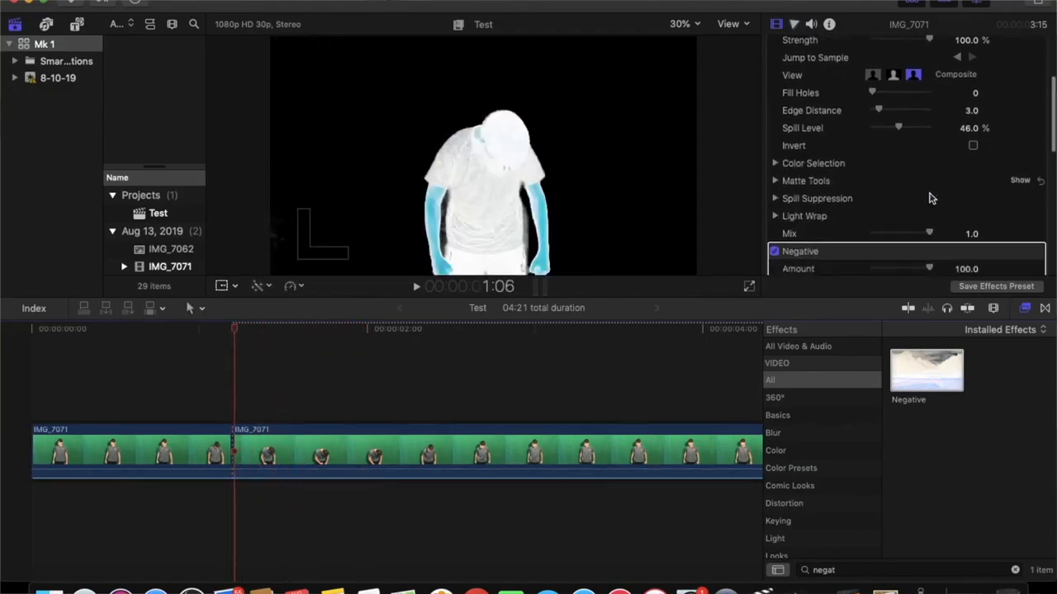
# Step: Lower the Negative effect's Amount slider in the Inspector, keyframing the change
pyautogui.scroll(-3)
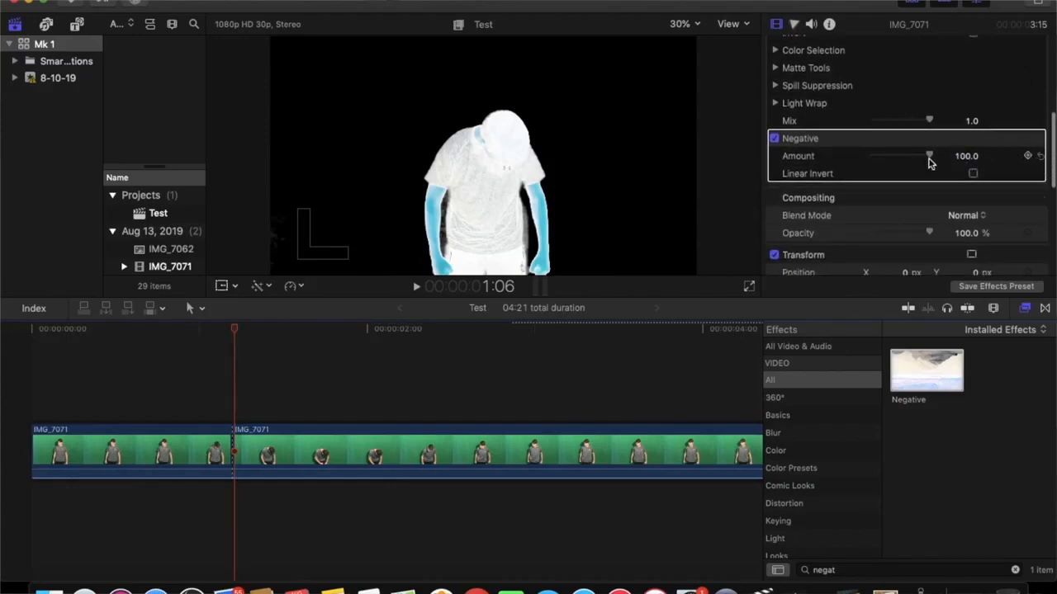
pyautogui.moveTo(928, 155); pyautogui.dragTo(871, 155)
pyautogui.write('b')
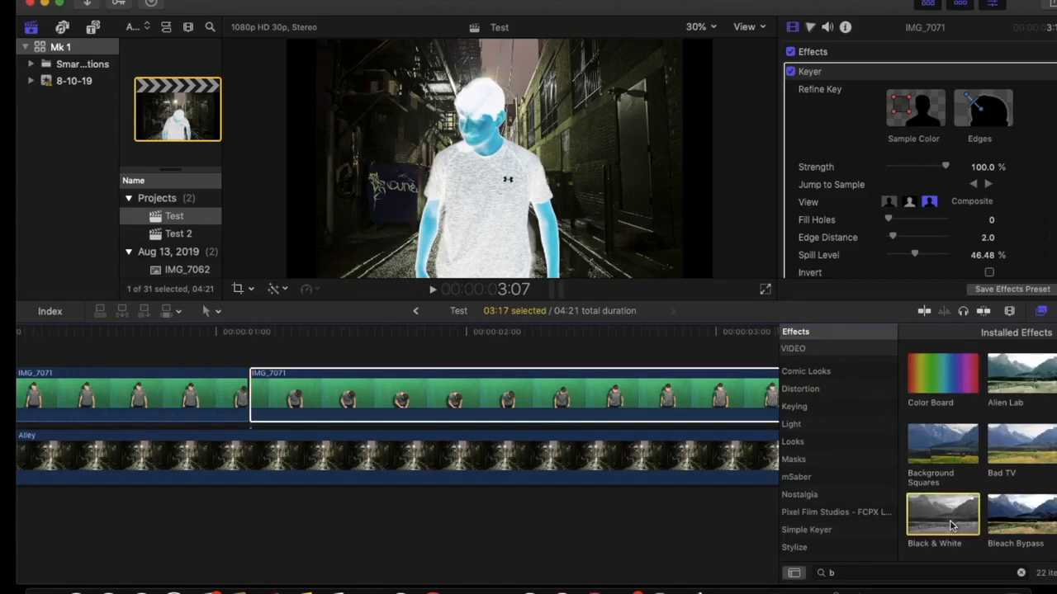
# Step: Add the Black & White effect to the inverted subject clip over the alley background
pyautogui.doubleClick(946, 525)
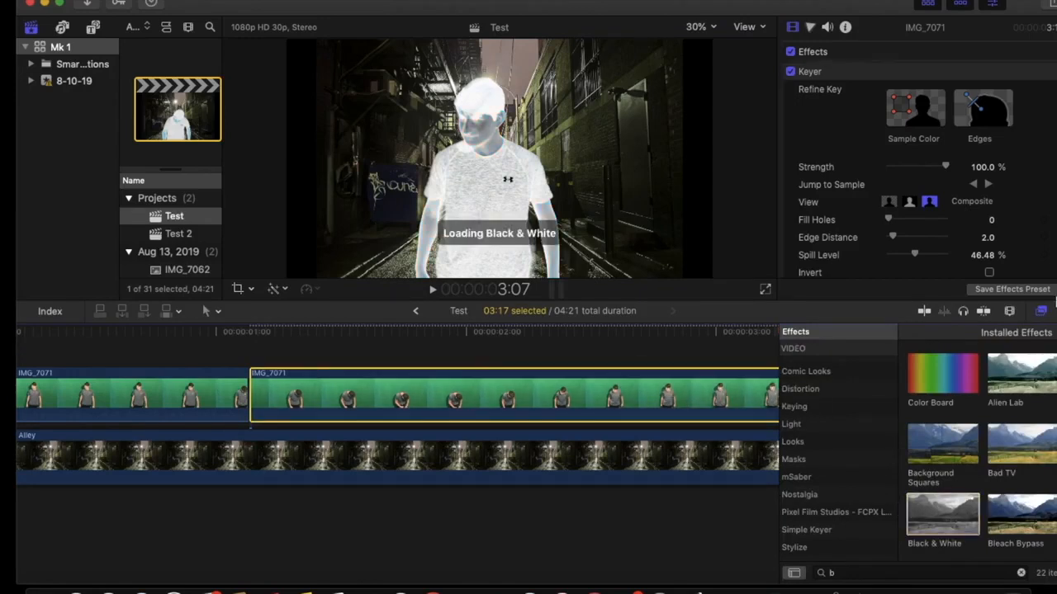